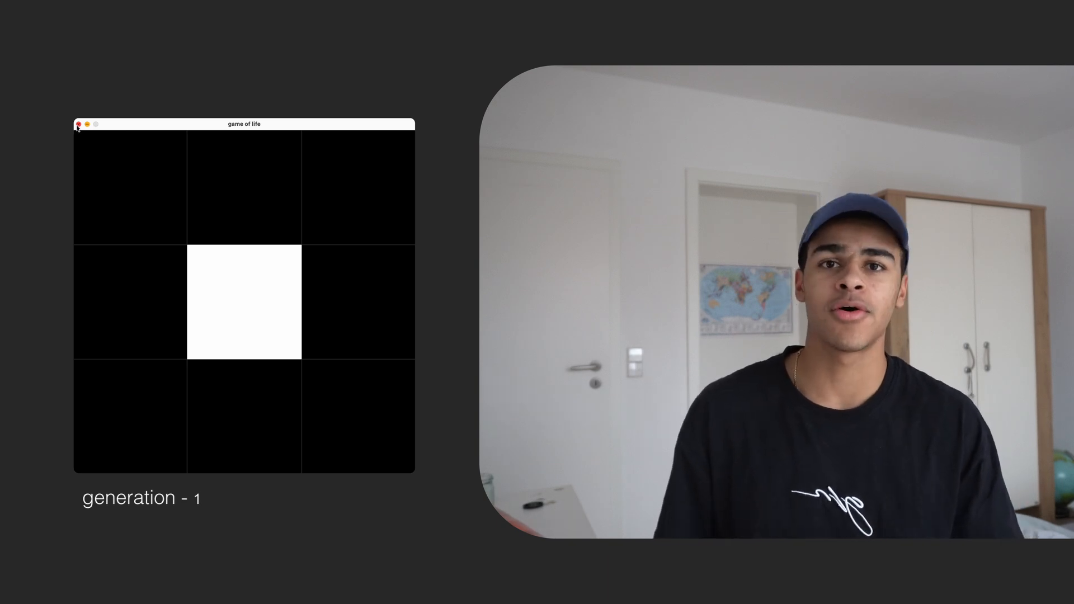
Step: Advance the slides to the cartoon face drawn in black cells beside the grayscale scale
{"action": "key", "text": "space"}
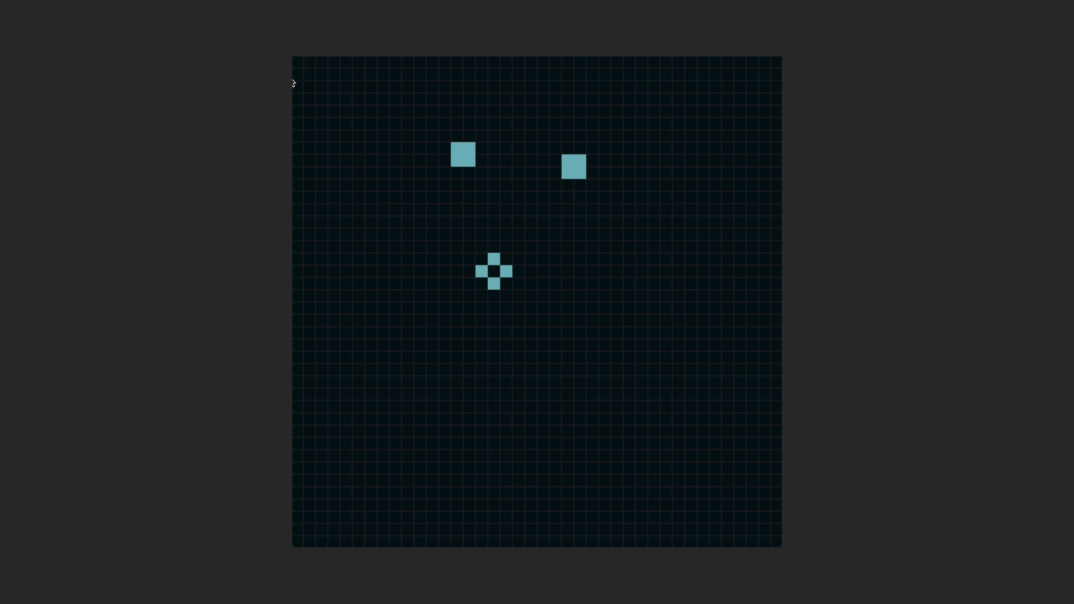
{"action": "mouse_move", "coordinate": [544, 197]}
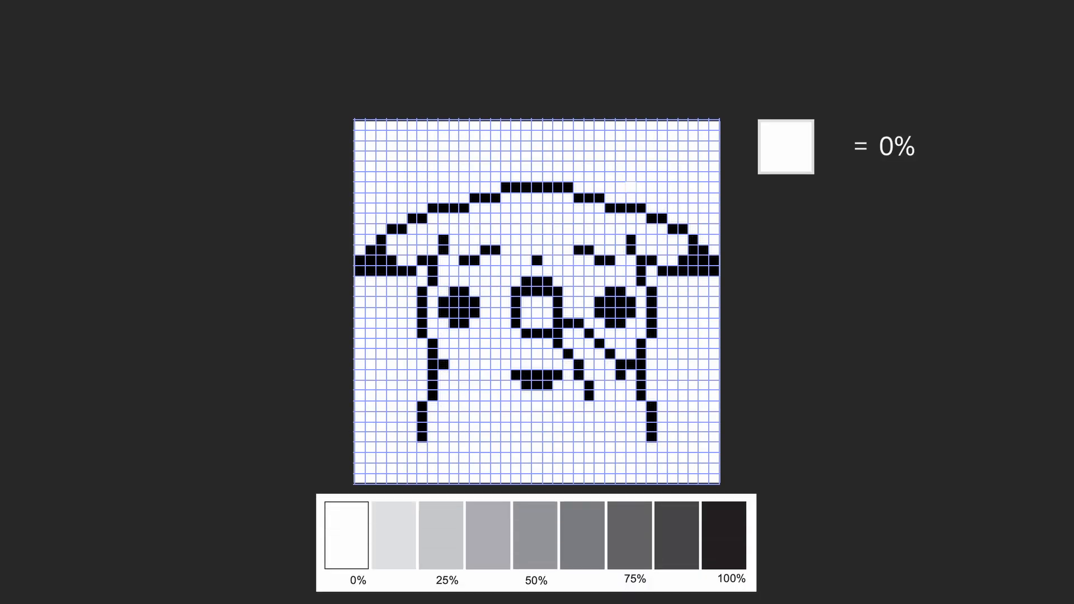
Step: Move from the face and 0%–100% grayscale chart to the game_board.py GameBoard source
{"action": "left_click", "coordinate": [729, 534]}
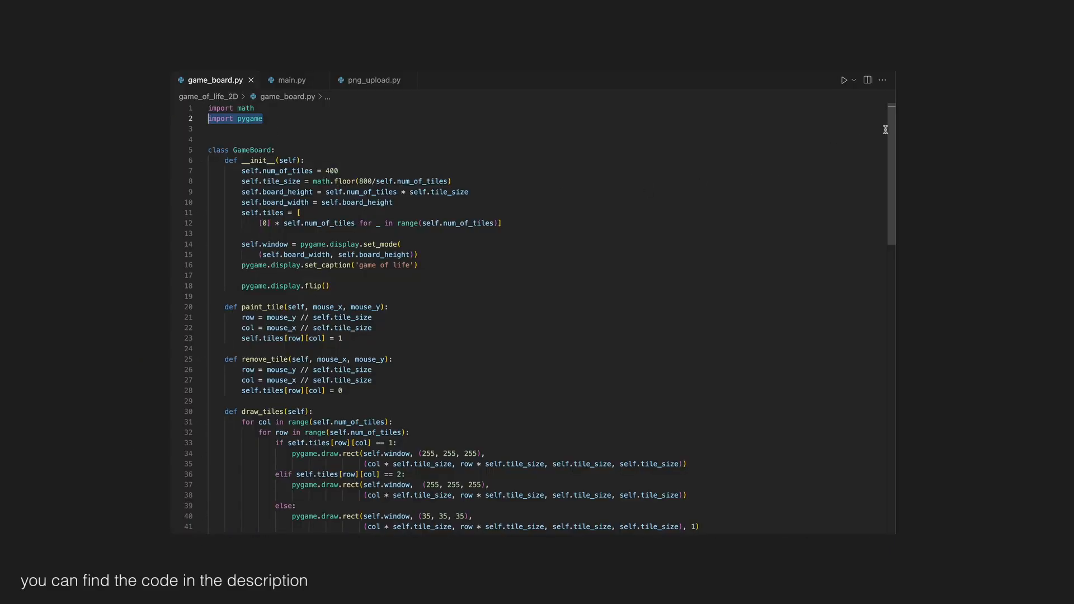
Step: Scroll through the update rules in game_board.py, then look over main.py
{"action": "scroll", "scroll_direction": "down", "scroll_amount": 3}
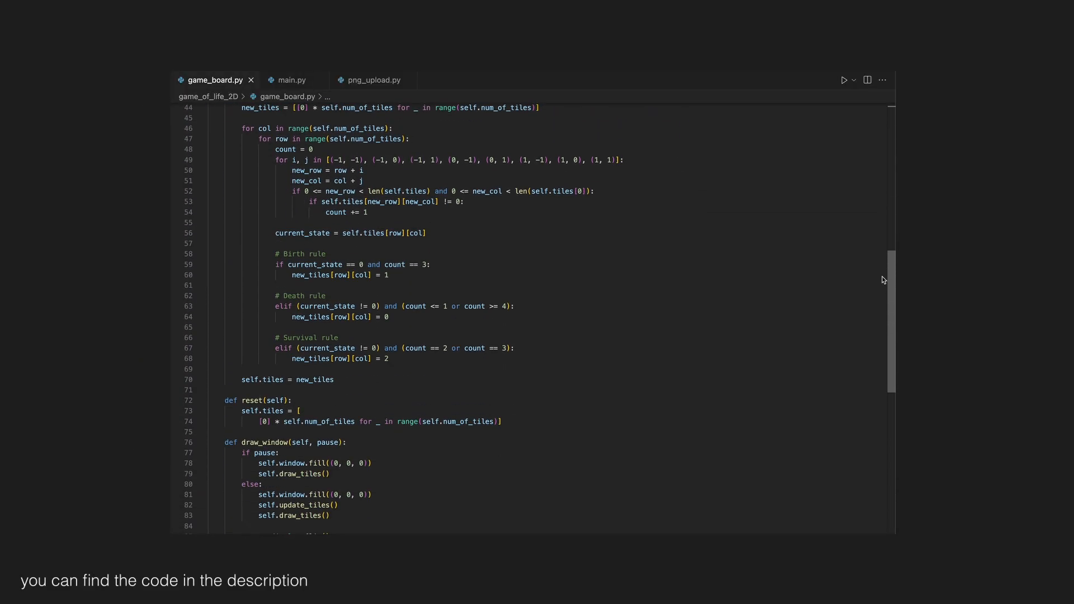
{"action": "left_click", "coordinate": [293, 80]}
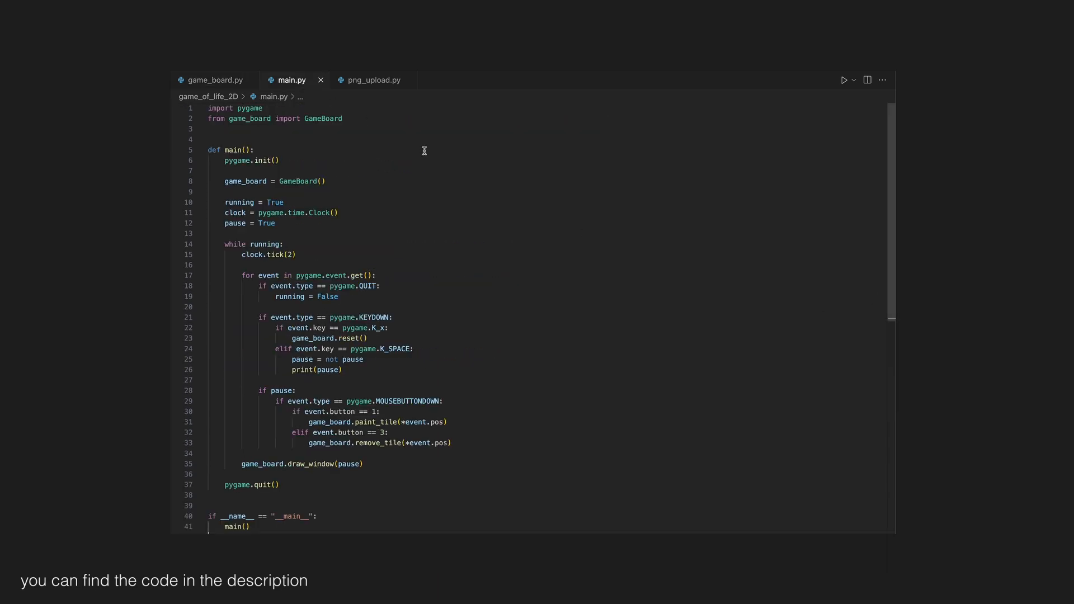
{"action": "scroll", "scroll_direction": "down", "scroll_amount": 3}
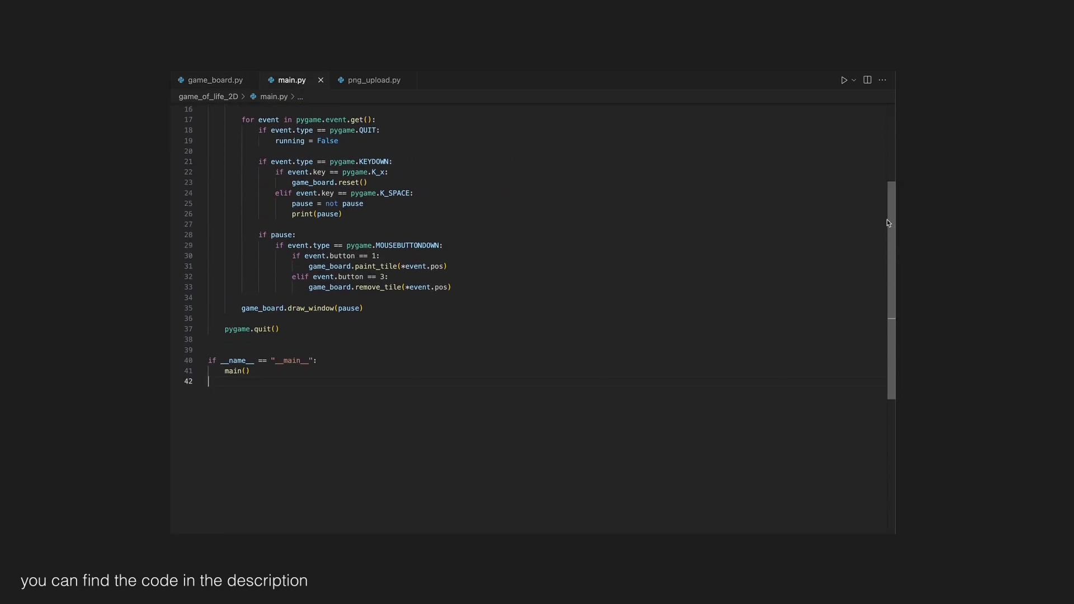
Step: Browse png_upload.py's image-loading code, then show test.py's GameCube class
{"action": "left_click", "coordinate": [375, 80]}
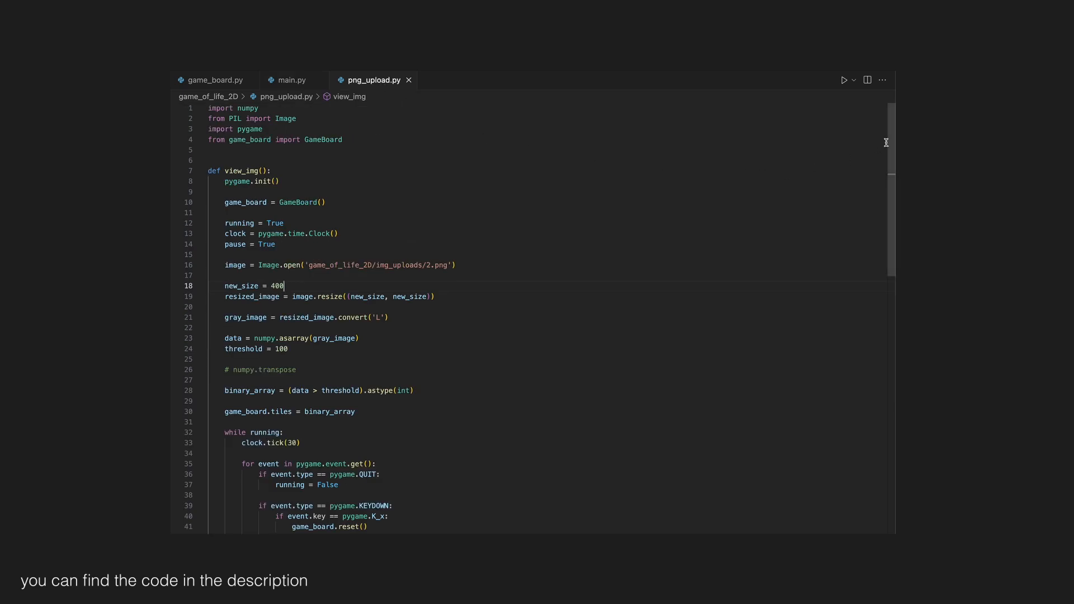
{"action": "scroll", "scroll_direction": "down", "scroll_amount": 3}
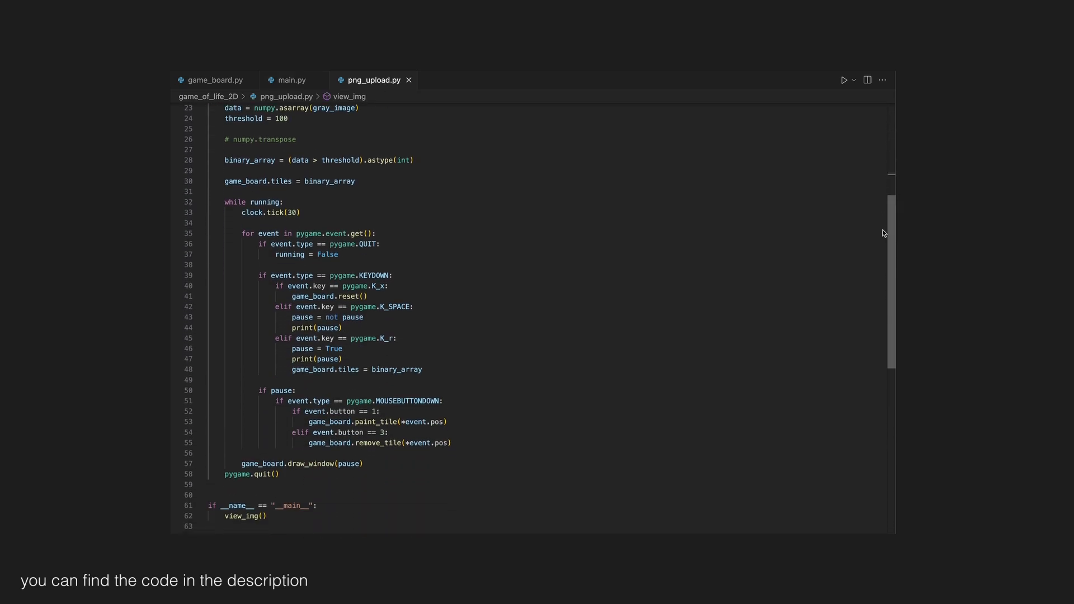
{"action": "left_click", "coordinate": [291, 79]}
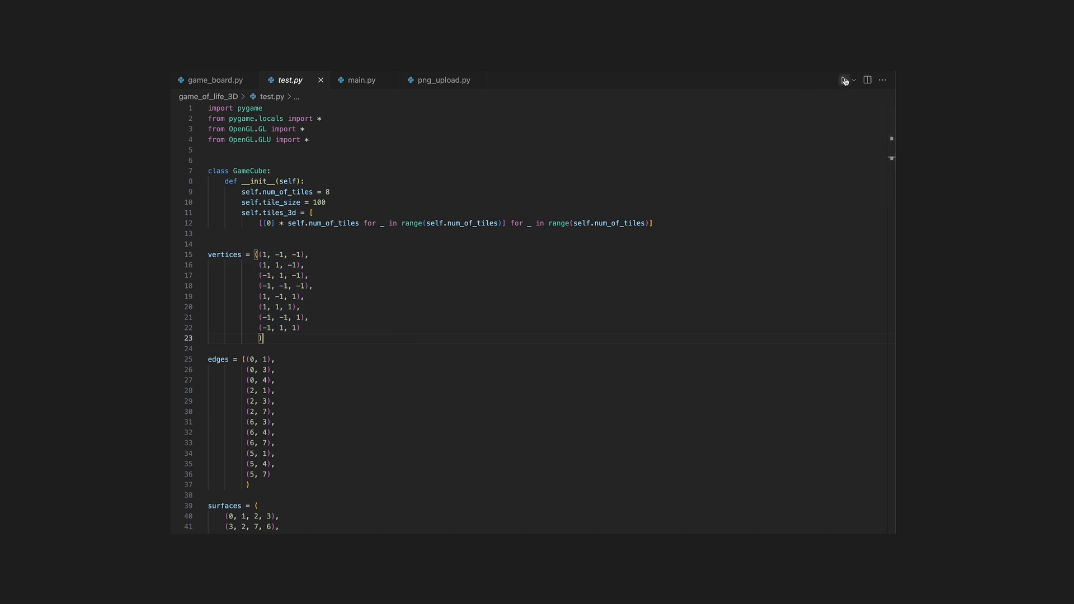
Step: Switch to main3D.py, showing the SmallCube class with its position and visibility getters
{"action": "left_click", "coordinate": [844, 79]}
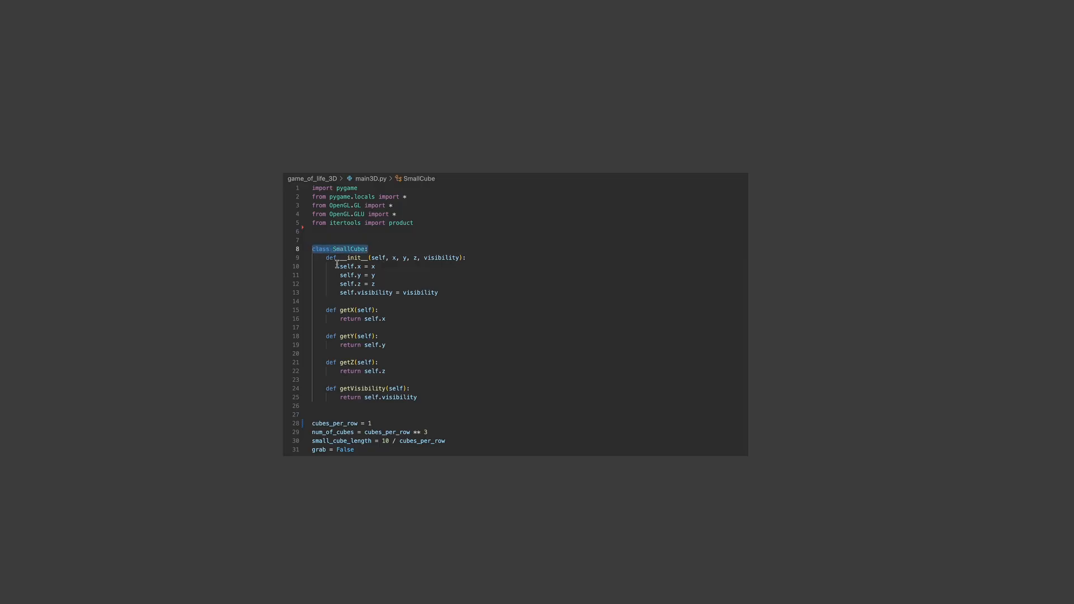
Step: Launch the cube grid wireframe preview from main3D.py, then close its pygame window
{"action": "left_click", "coordinate": [339, 293]}
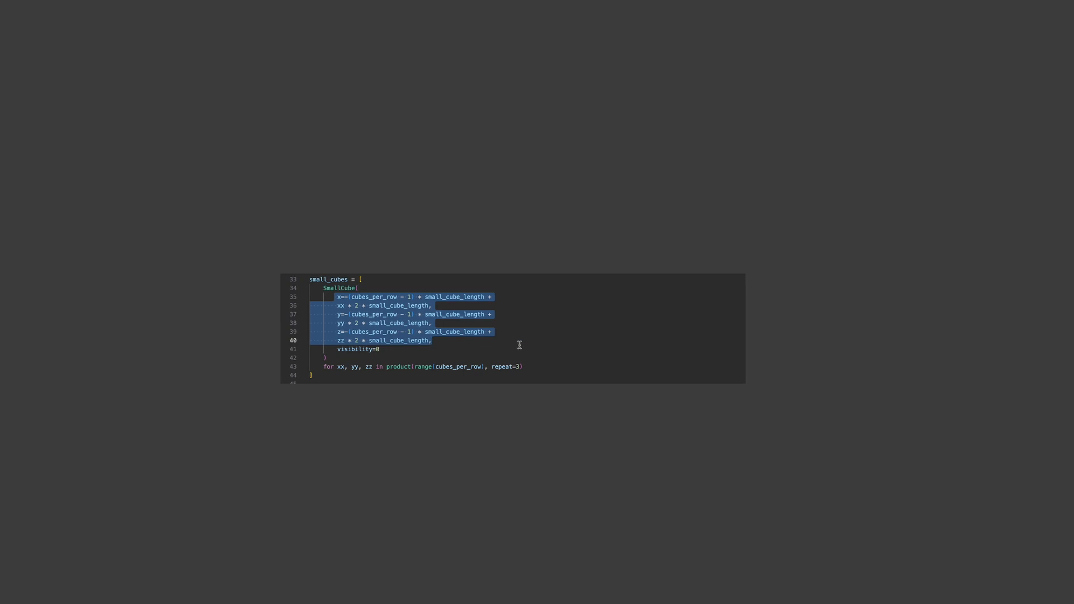
{"action": "left_click", "coordinate": [363, 279]}
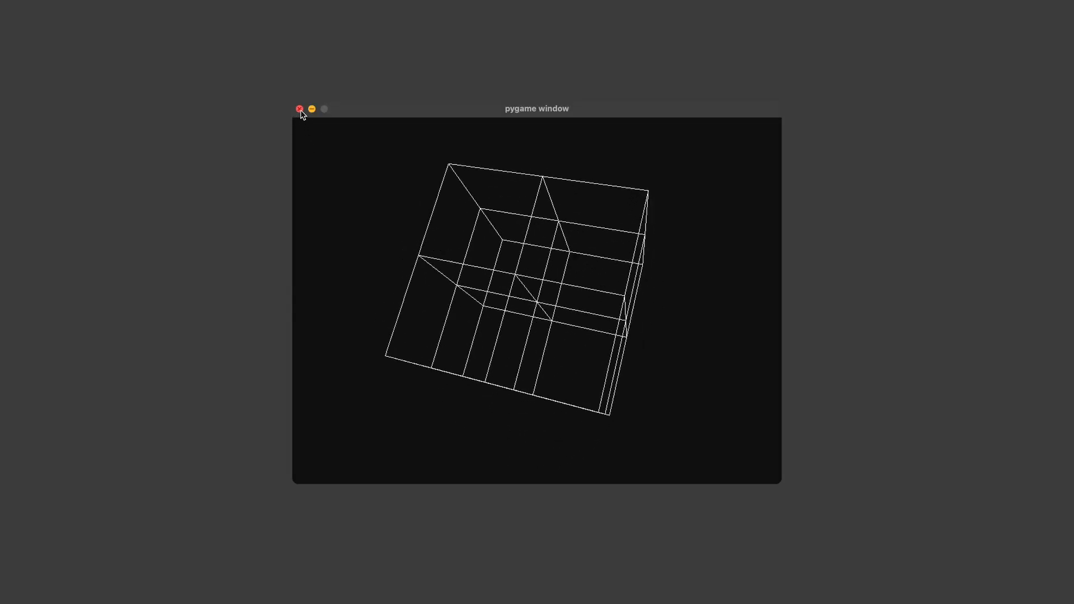
{"action": "left_click", "coordinate": [299, 109]}
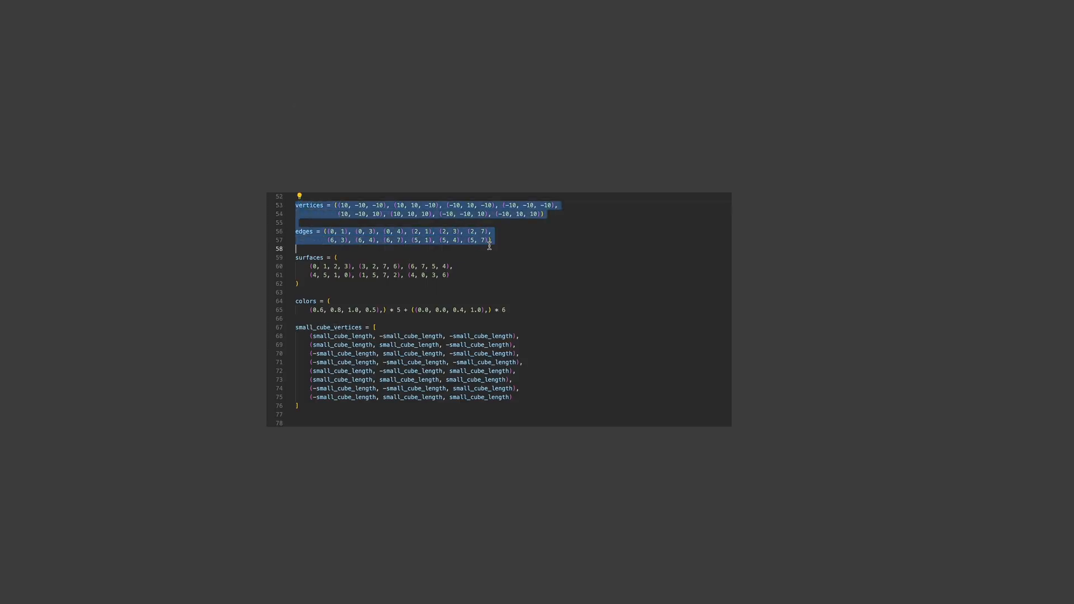
{"action": "scroll", "scroll_direction": "down", "scroll_amount": 3}
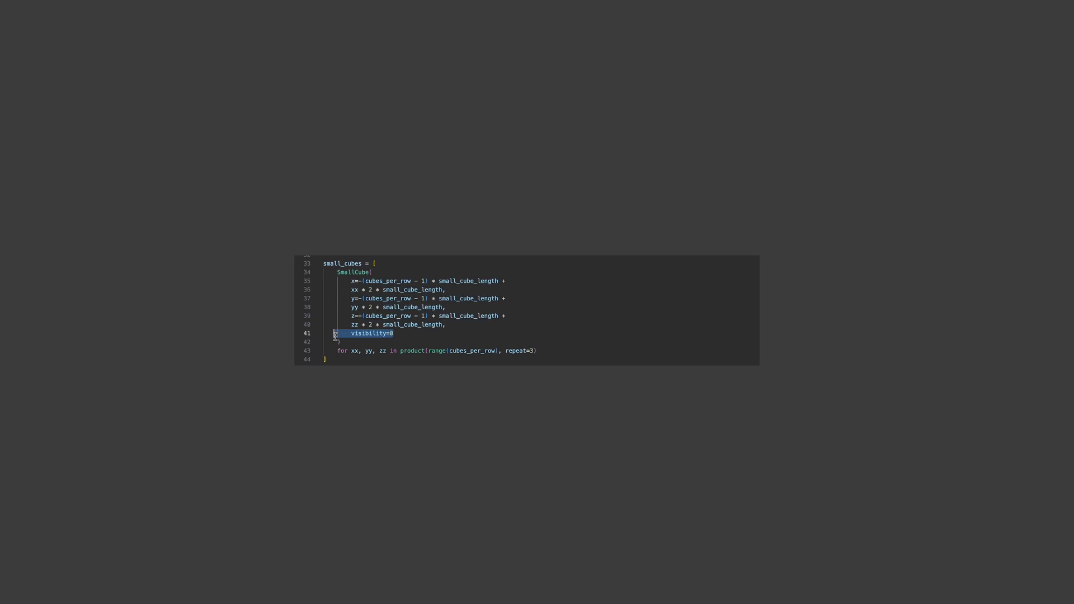
{"action": "mouse_move", "coordinate": [540, 312]}
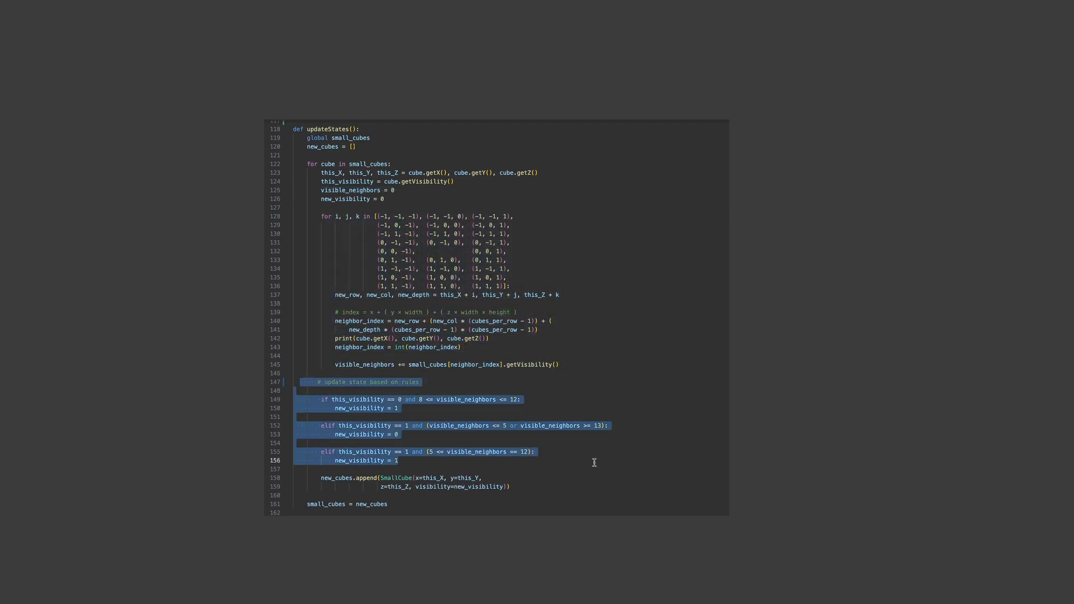
Step: Highlight line 161 in updateStates, where small_cubes is replaced with new_cubes
{"action": "left_click", "coordinate": [510, 487]}
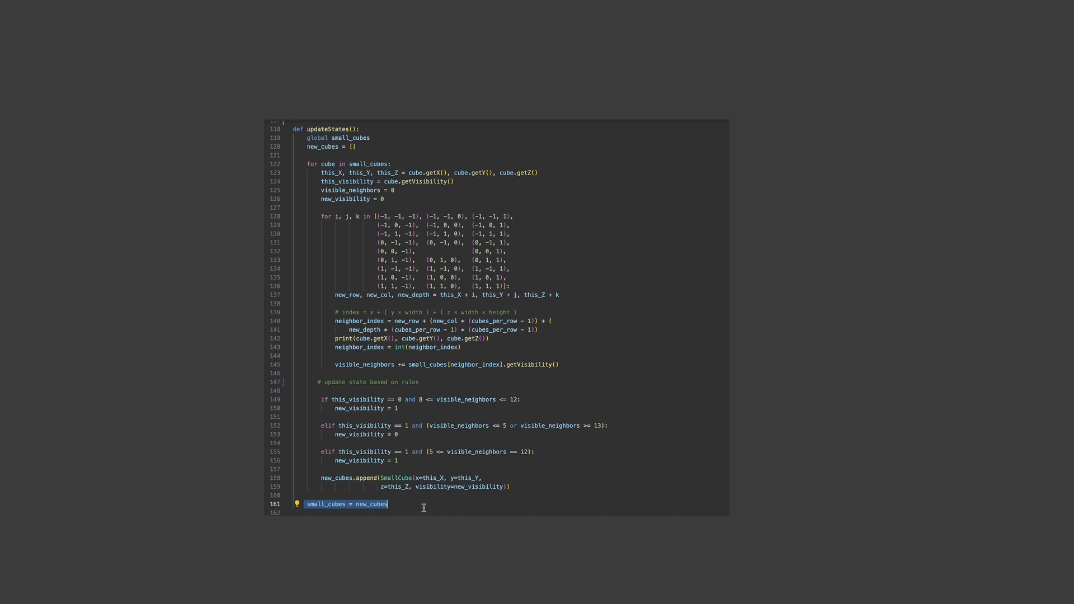
{"action": "mouse_move", "coordinate": [423, 507]}
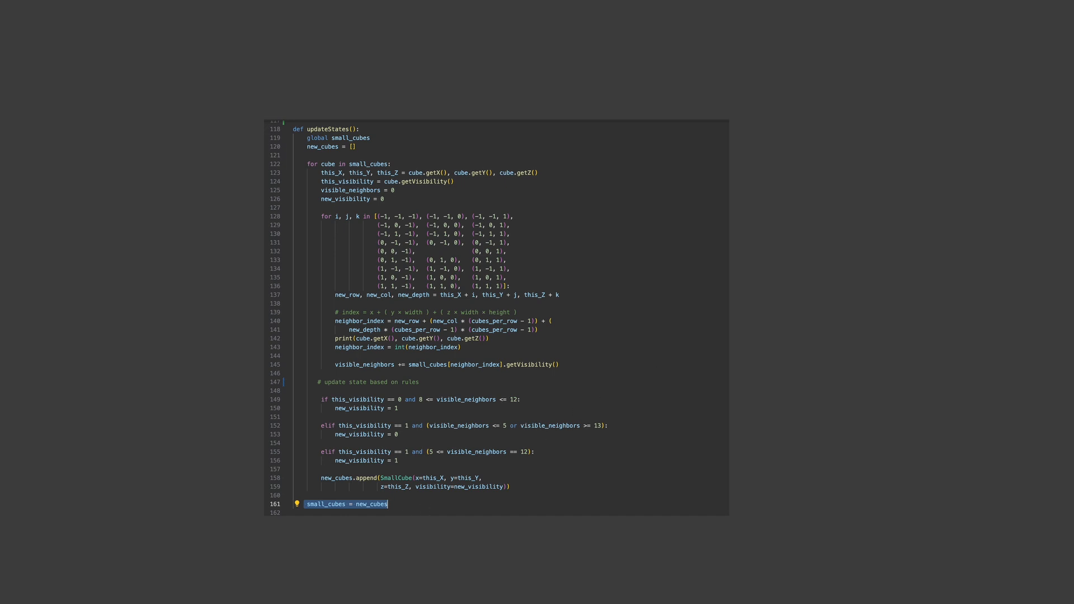